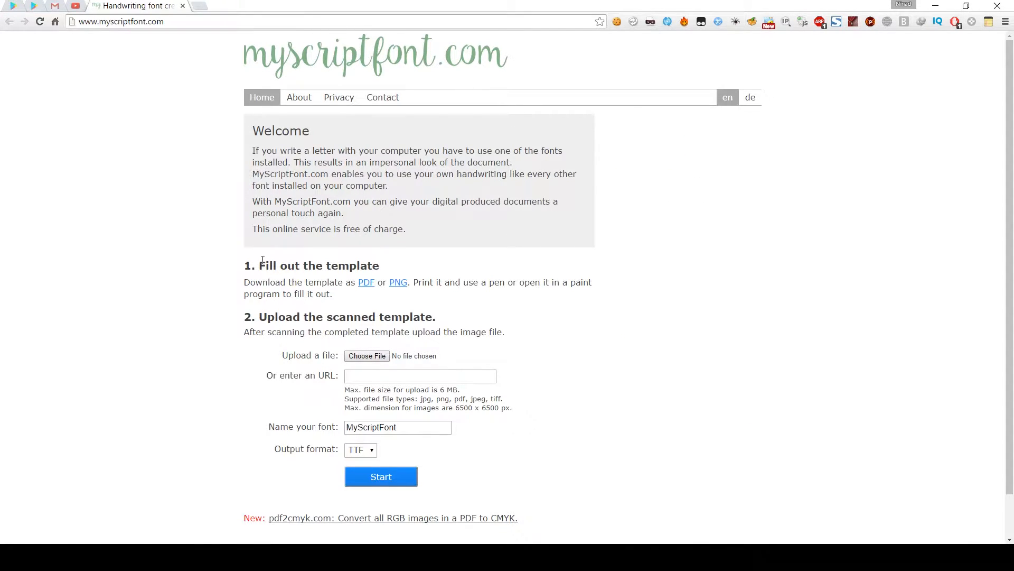
View the empty MyScriptFont template in Paint and open the pencil line-thickness choices
{"action": "scroll", "scroll_direction": "down", "scroll_amount": 3}
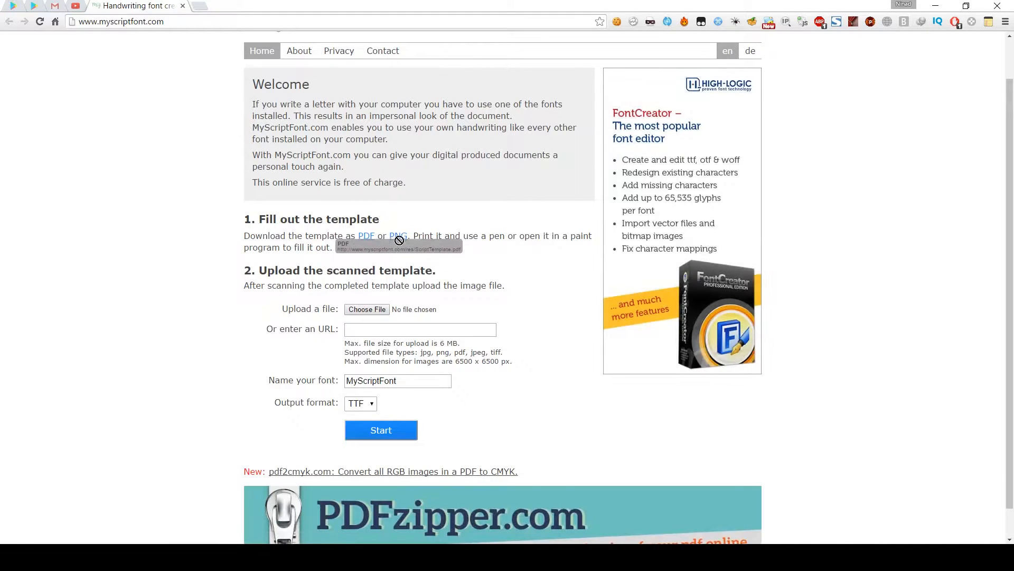
{"action": "mouse_move", "coordinate": [425, 254]}
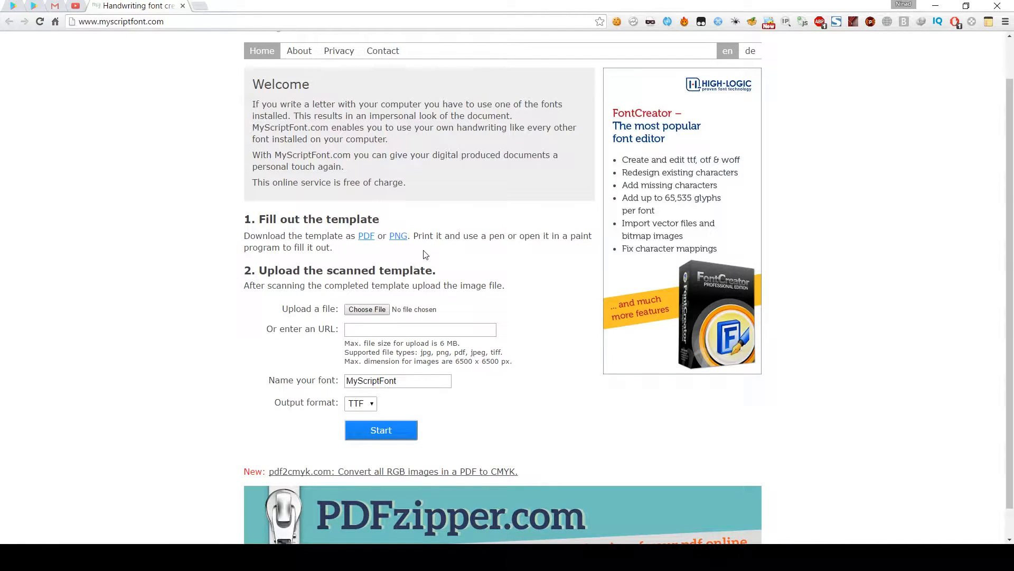
{"action": "mouse_move", "coordinate": [386, 245]}
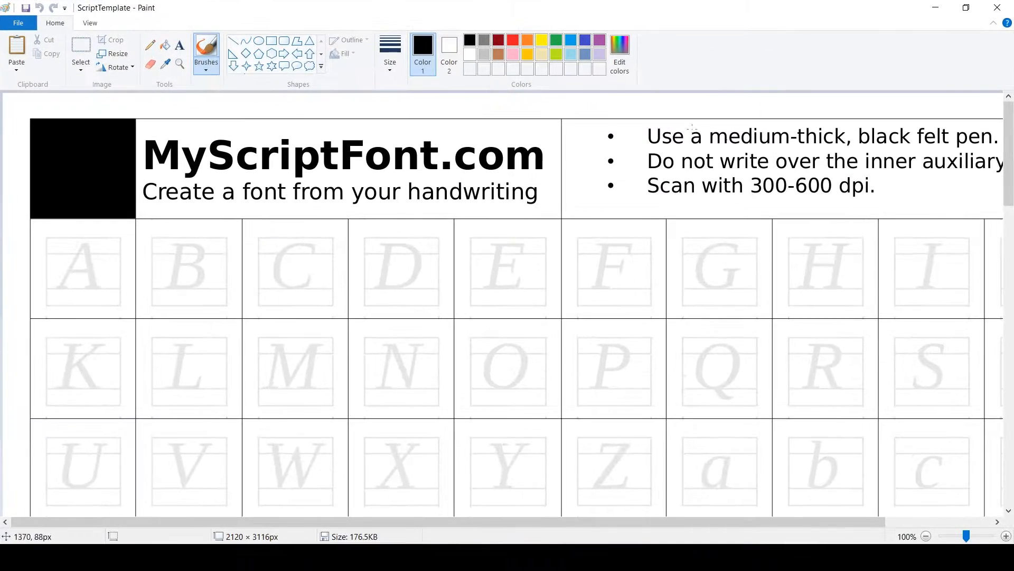
{"action": "mouse_move", "coordinate": [183, 110]}
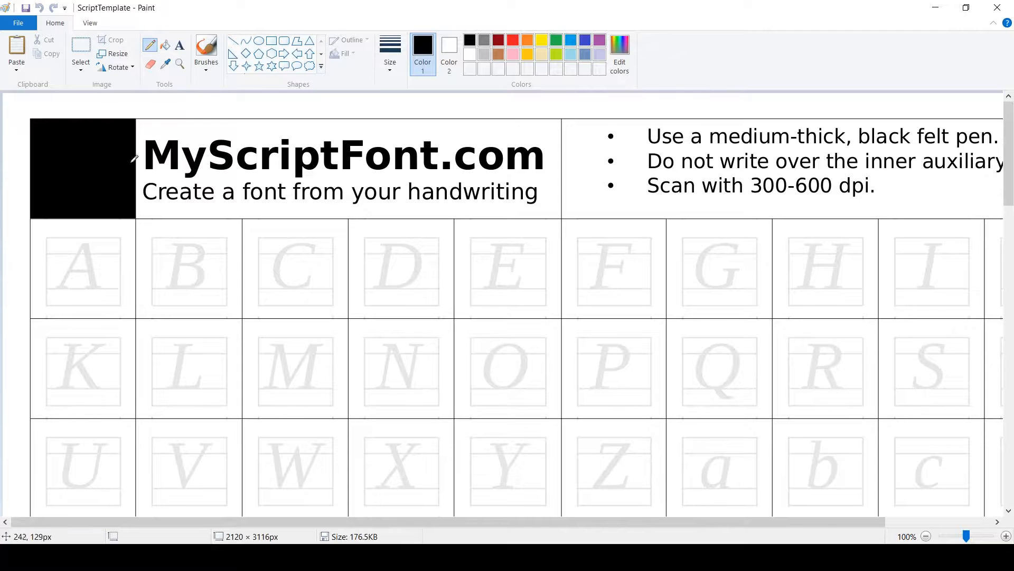
{"action": "left_click", "coordinate": [390, 51]}
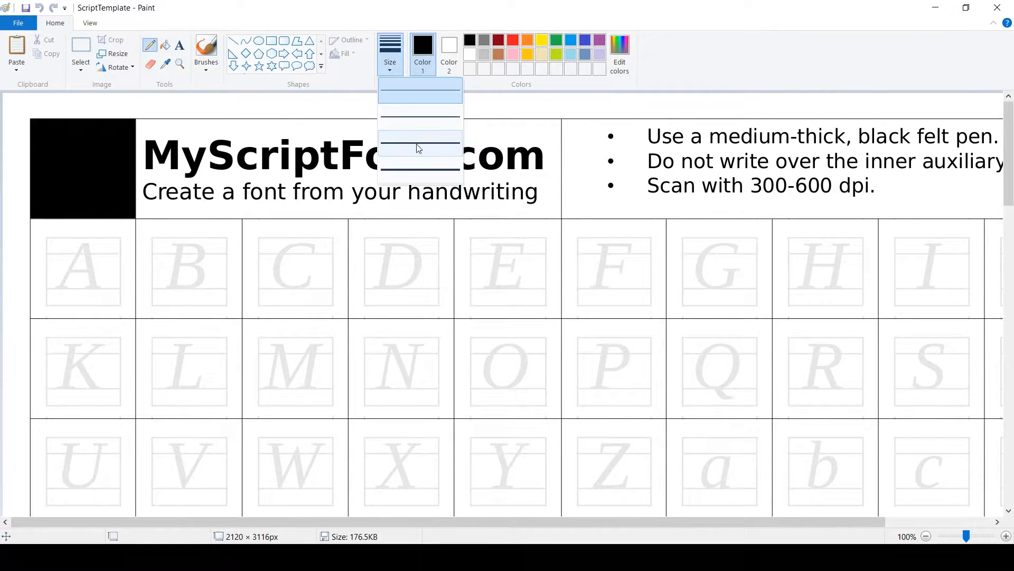